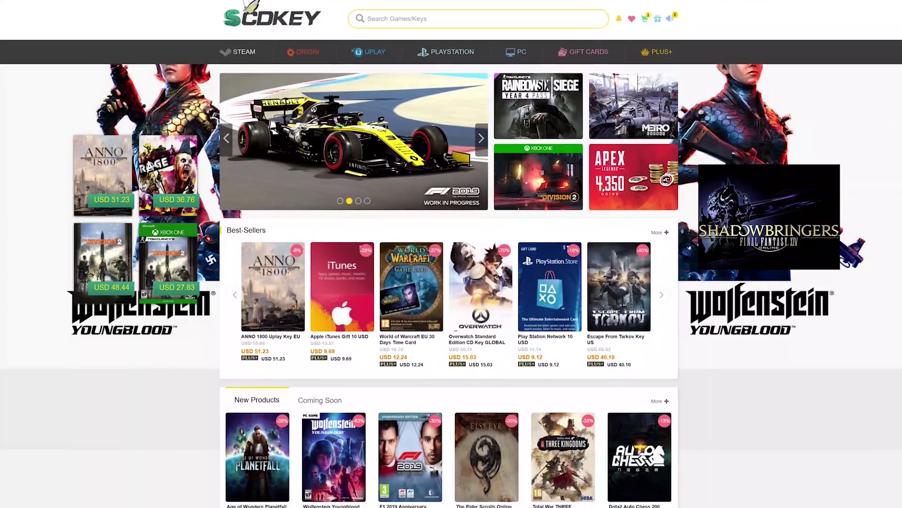
Browse the Windows 10 Pro + Office 2016 pack page and start checkout with Buy Now.
scroll("down", 3)
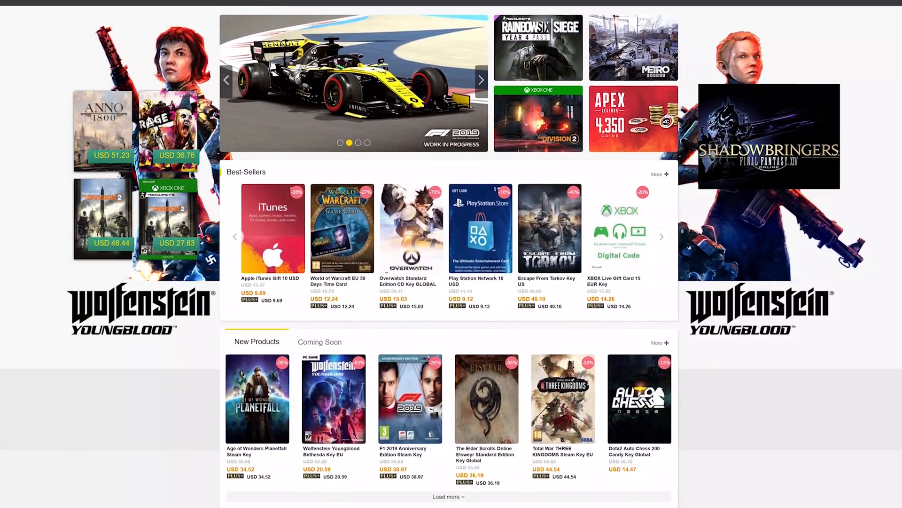
scroll("down", 3)
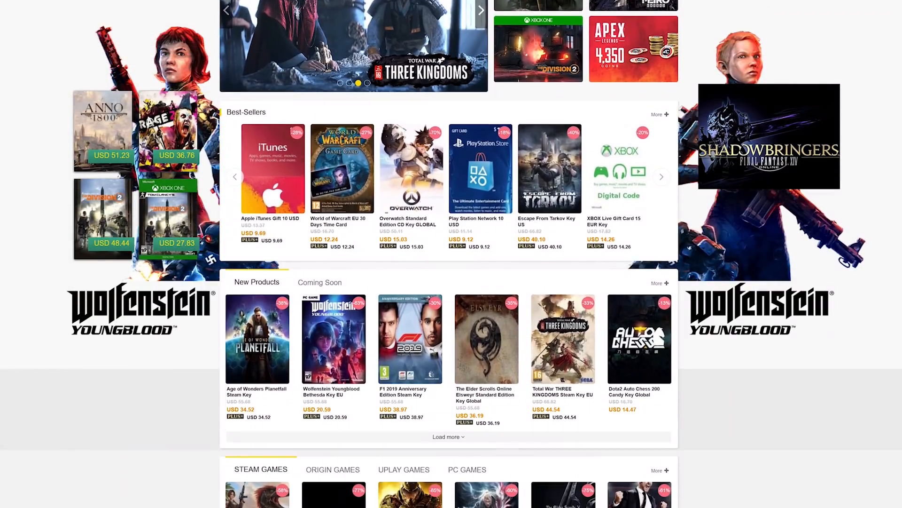
scroll("down", 3)
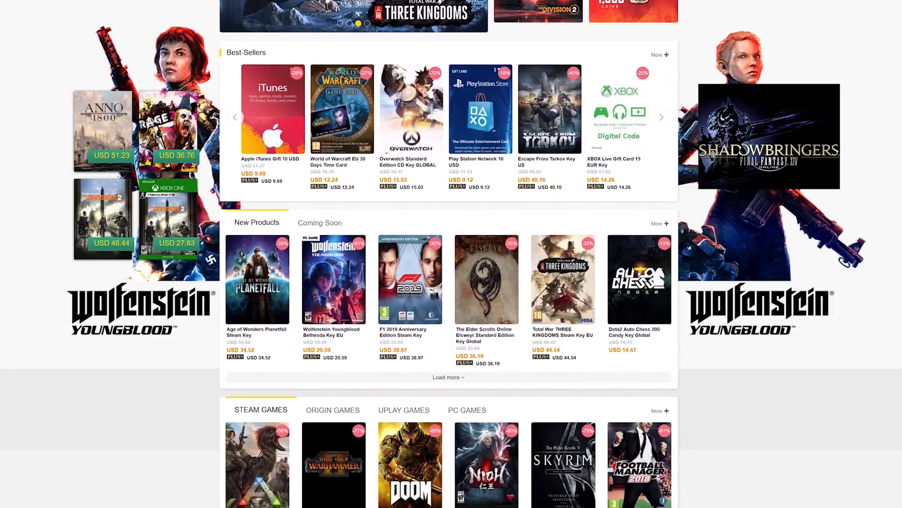
scroll("down", 3)
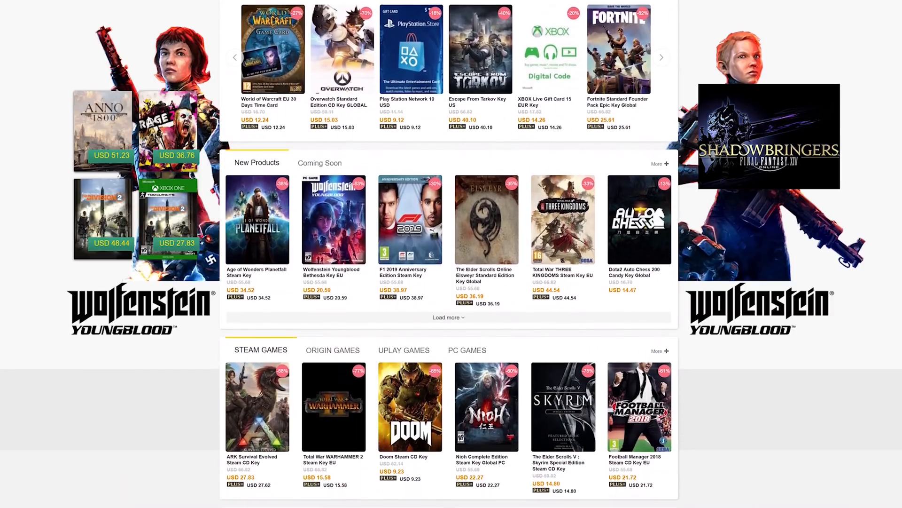
scroll("down", 3)
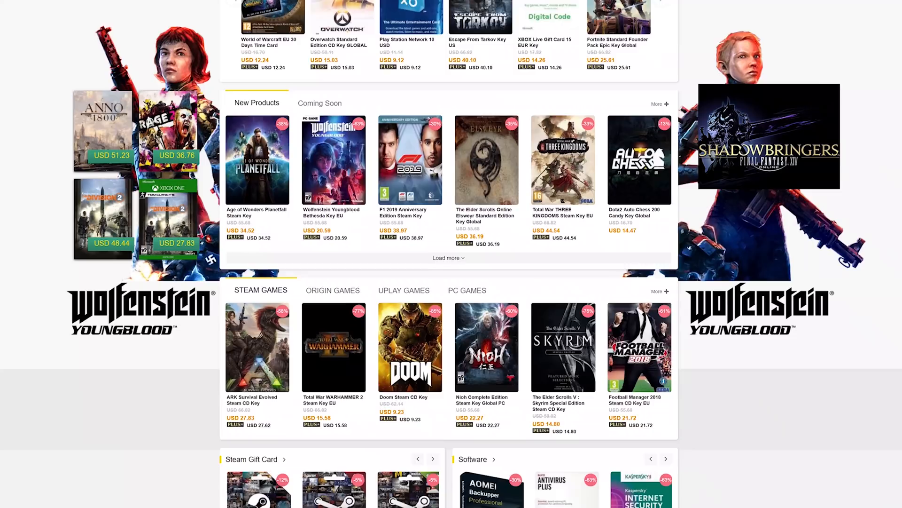
scroll("down", 3)
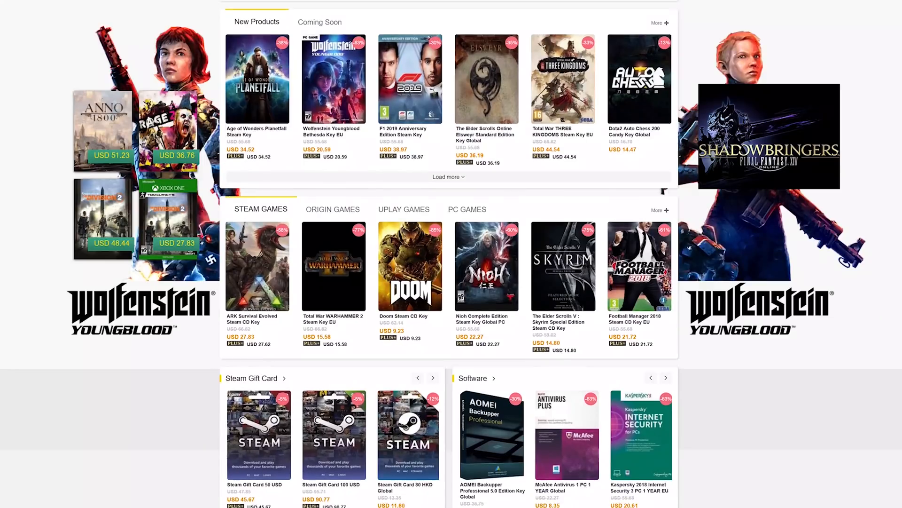
scroll("down", 3)
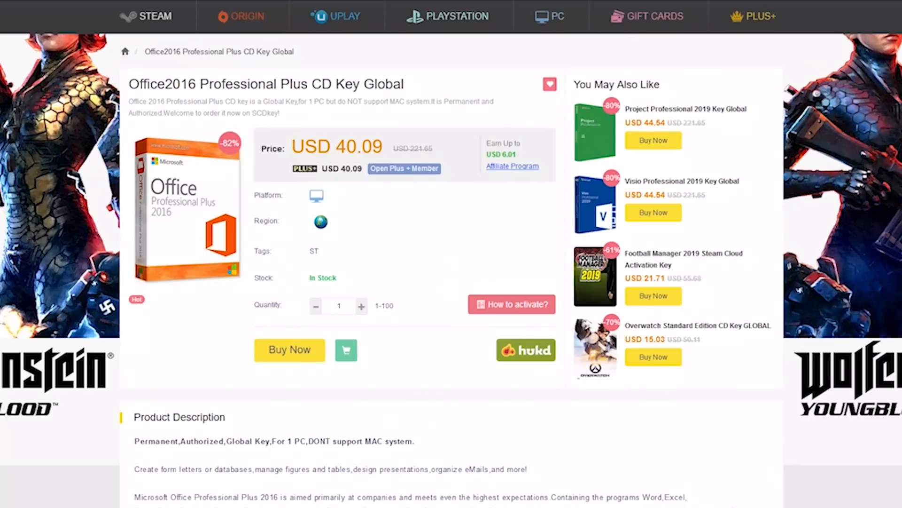
left_click(289, 350)
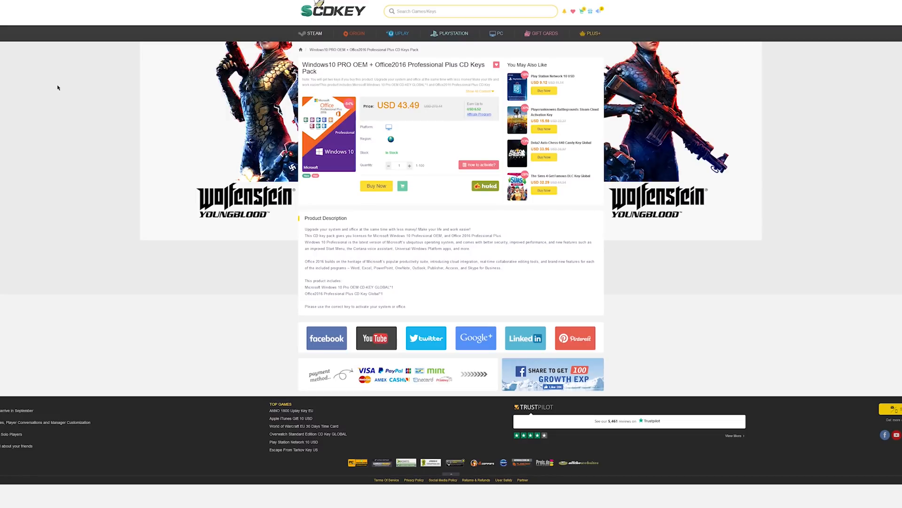
Enter promotion code TEK18 and apply it, dropping the total to USD 35.66.
left_click(376, 185)
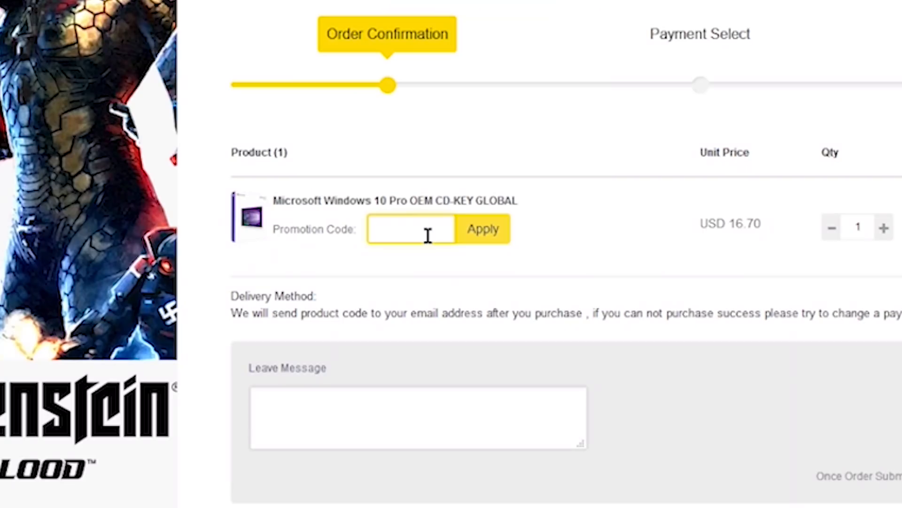
type("TEK18")
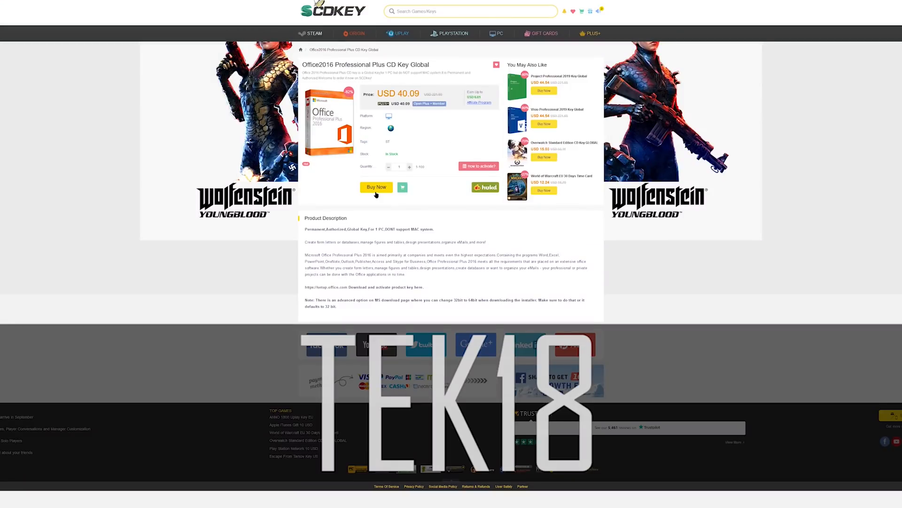
left_click(376, 186)
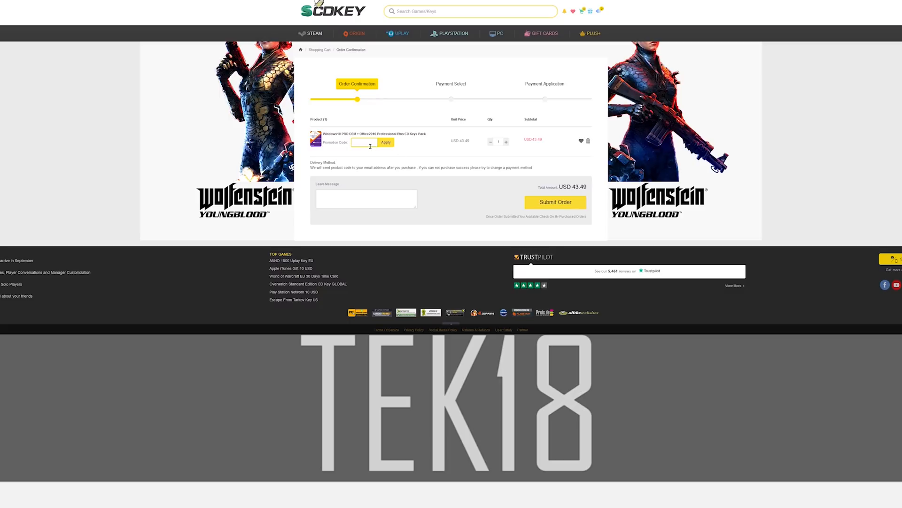
type("TEK18")
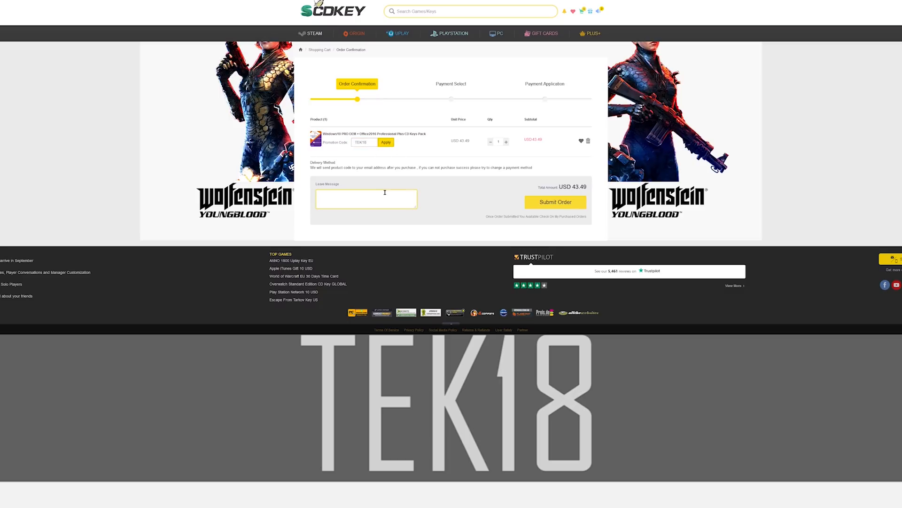
left_click(386, 141)
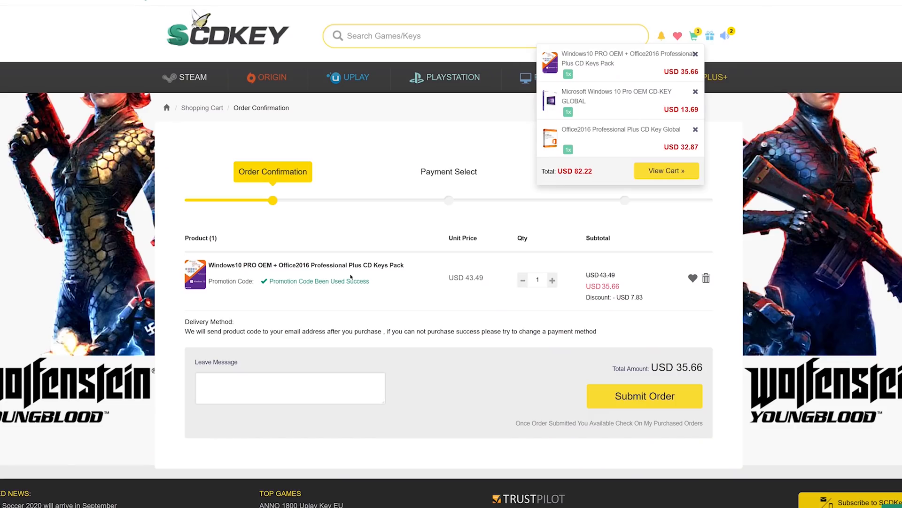
left_click(226, 30)
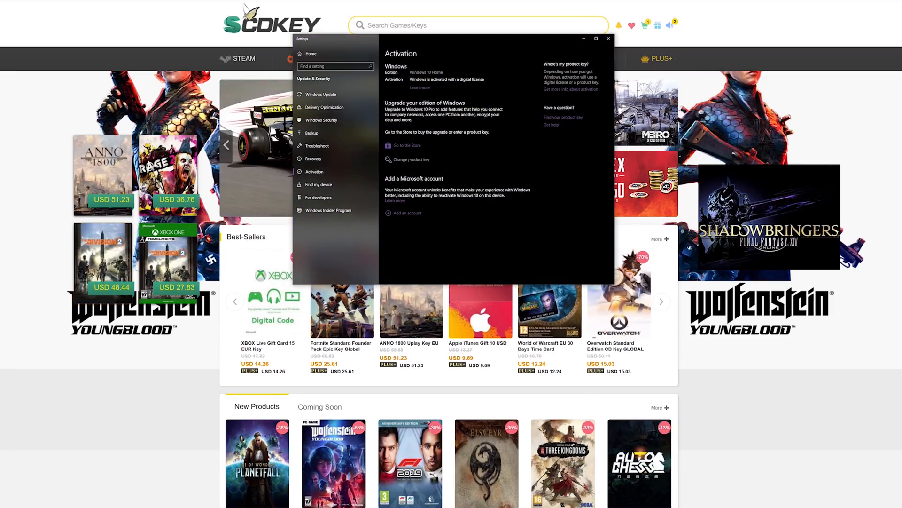
Close the Settings Activation window and scroll down to Scdkey's five-star Trustpilot reviews.
left_click(411, 160)
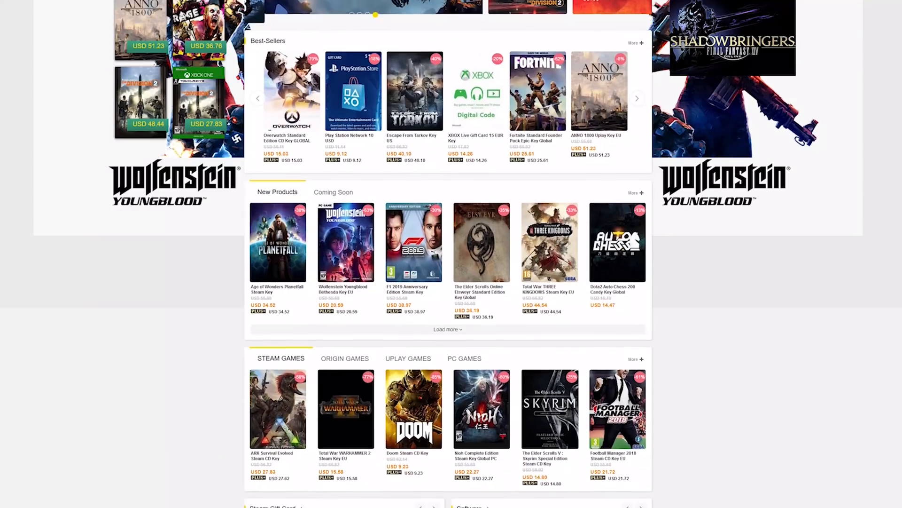
scroll("down", 3)
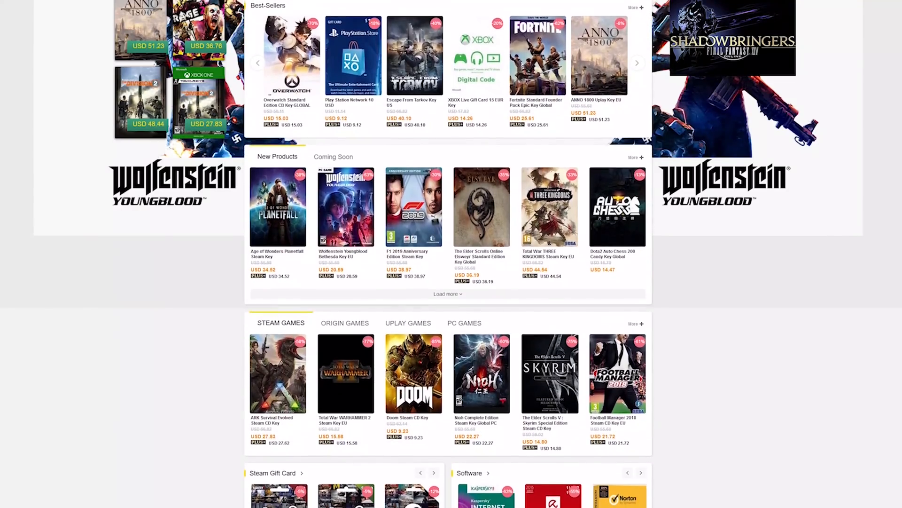
scroll("down", 3)
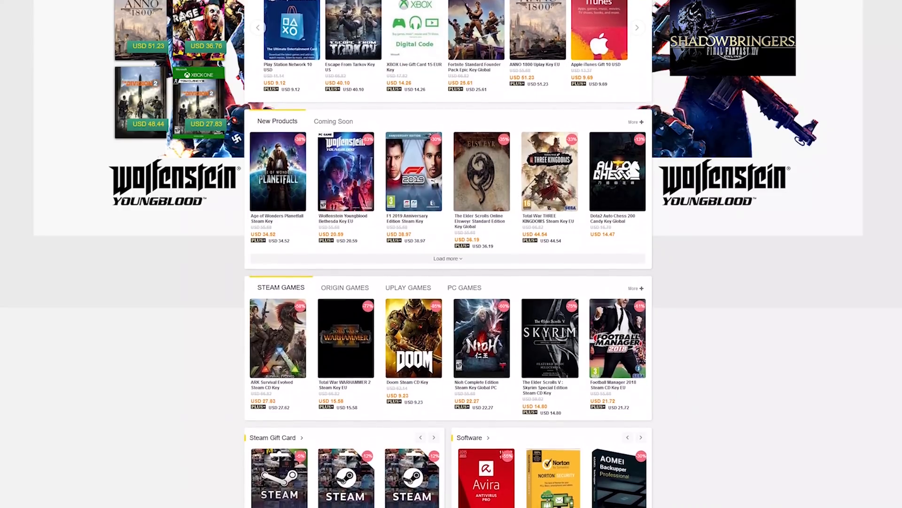
scroll("down", 3)
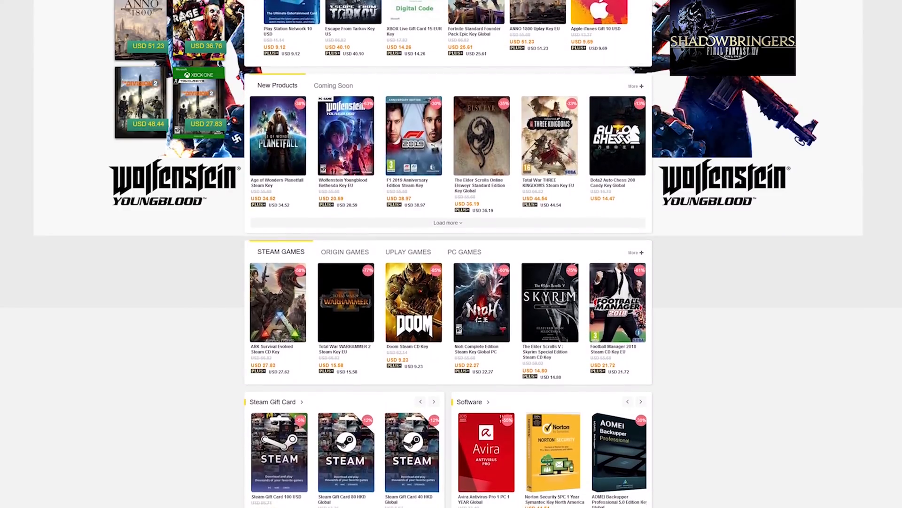
scroll("down", 3)
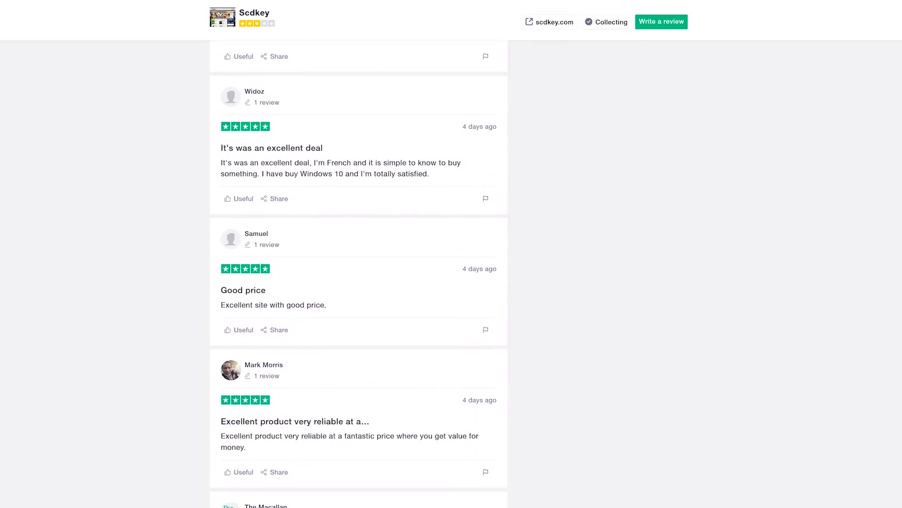
scroll("down", 3)
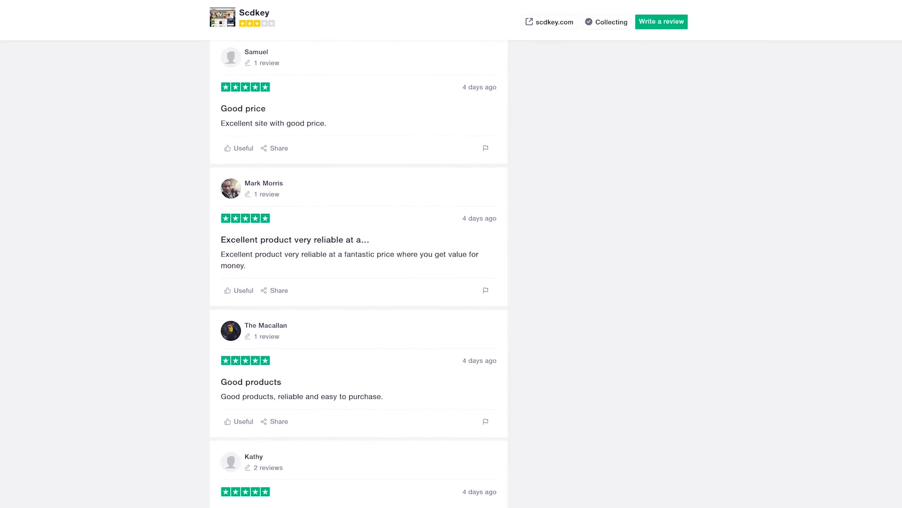
scroll("down", 3)
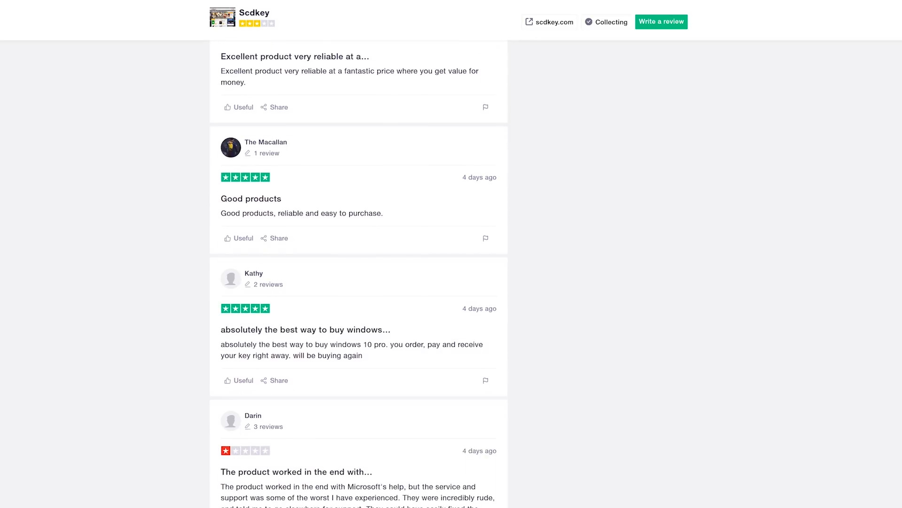
scroll("down", 3)
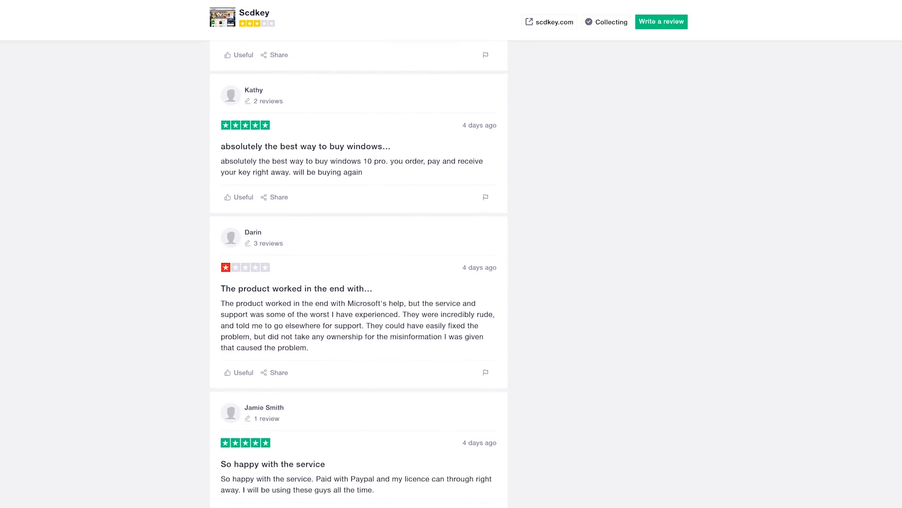
scroll("down", 3)
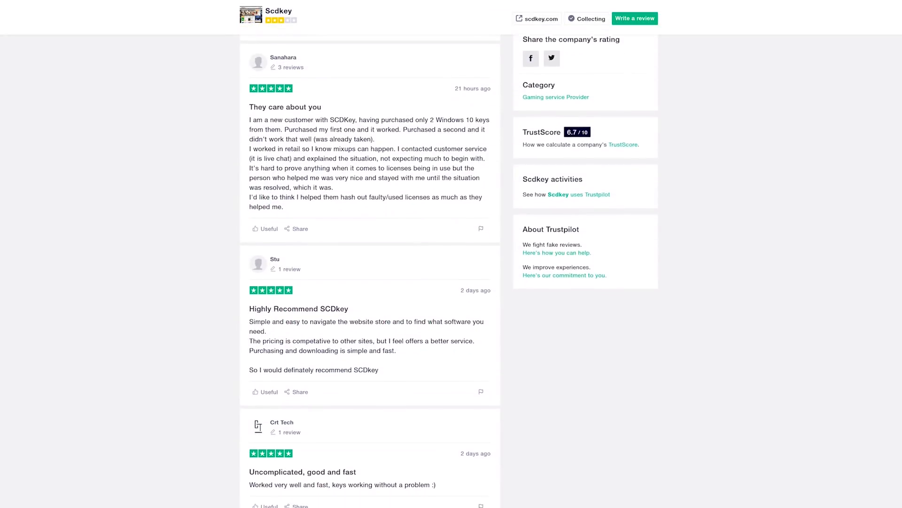
scroll("down", 3)
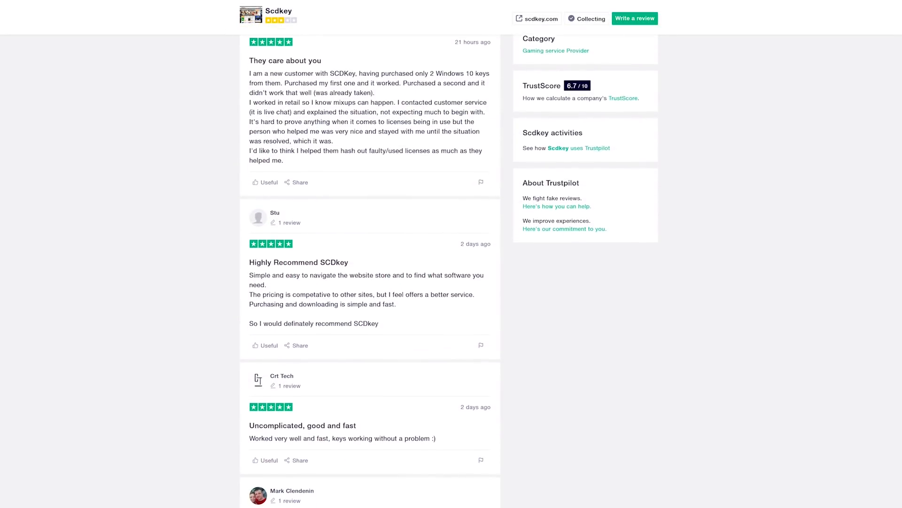
scroll("down", 3)
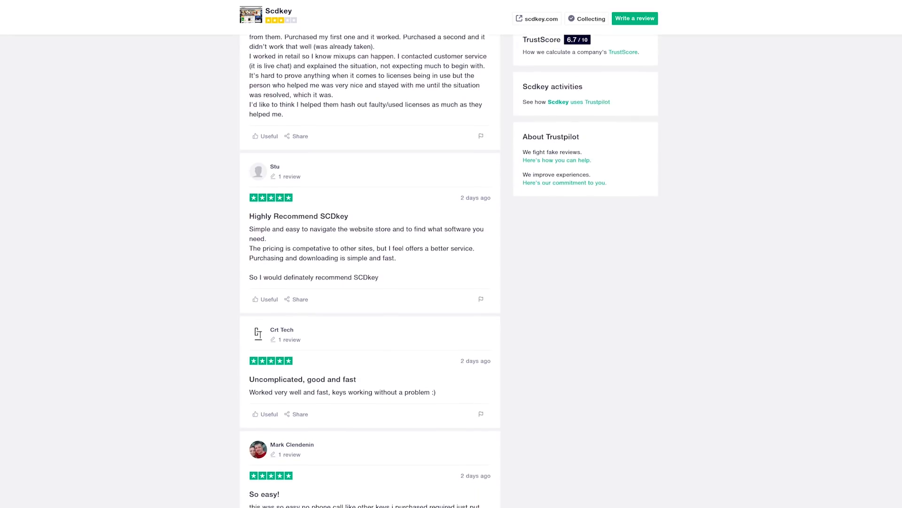
scroll("down", 3)
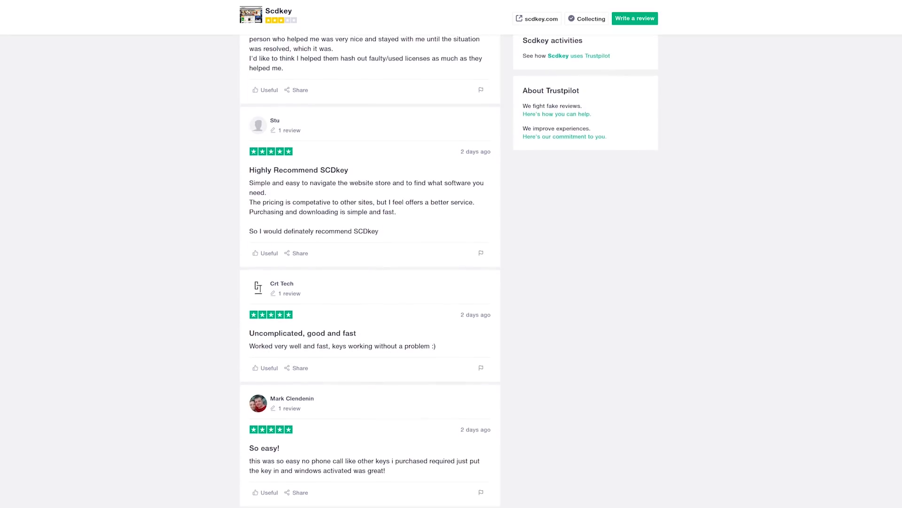
scroll("down", 3)
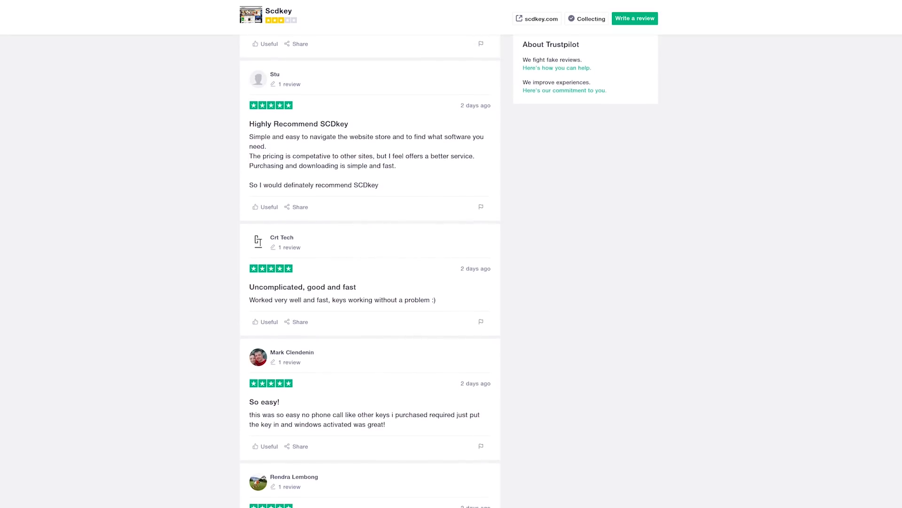
Open the scdkey.com homepage and scroll through best-sellers, new products and Steam games.
left_click(540, 18)
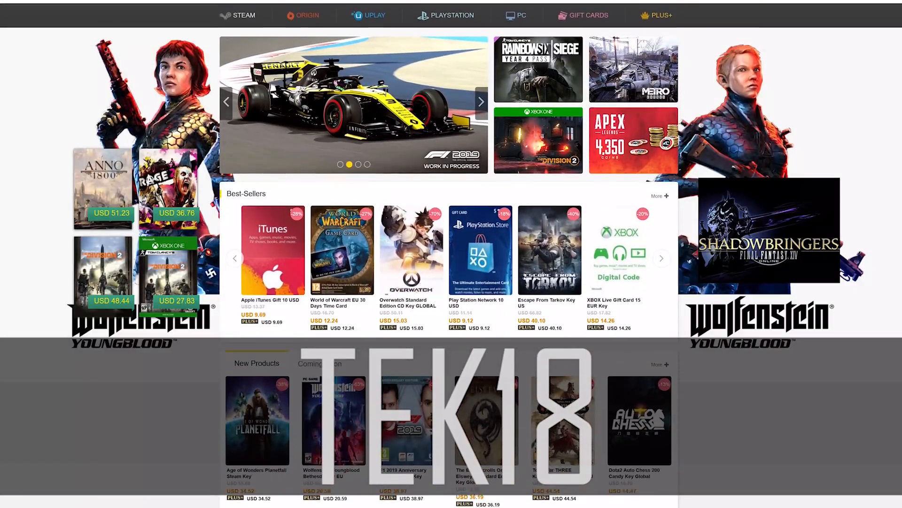
scroll("down", 3)
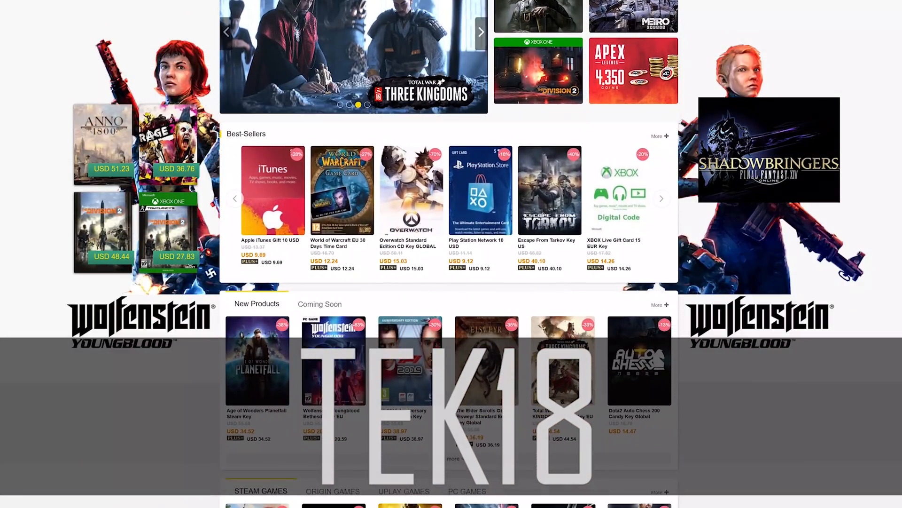
scroll("down", 3)
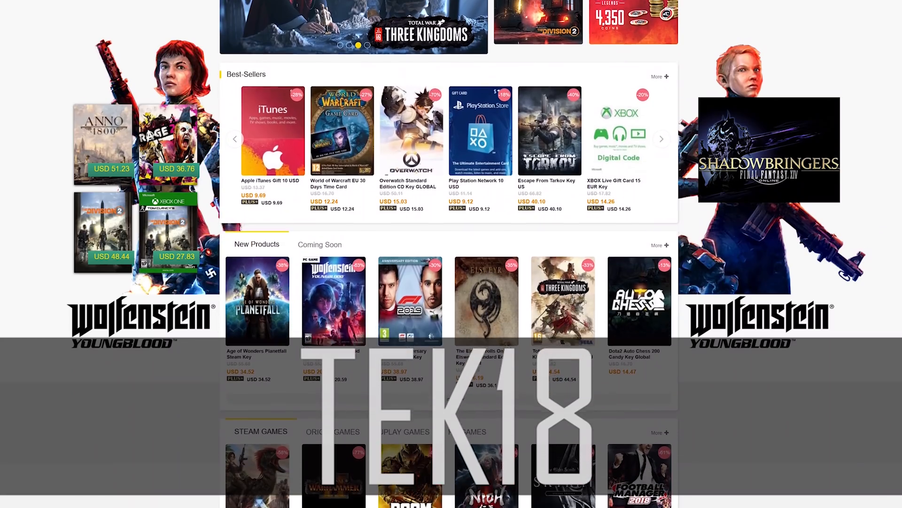
scroll("down", 3)
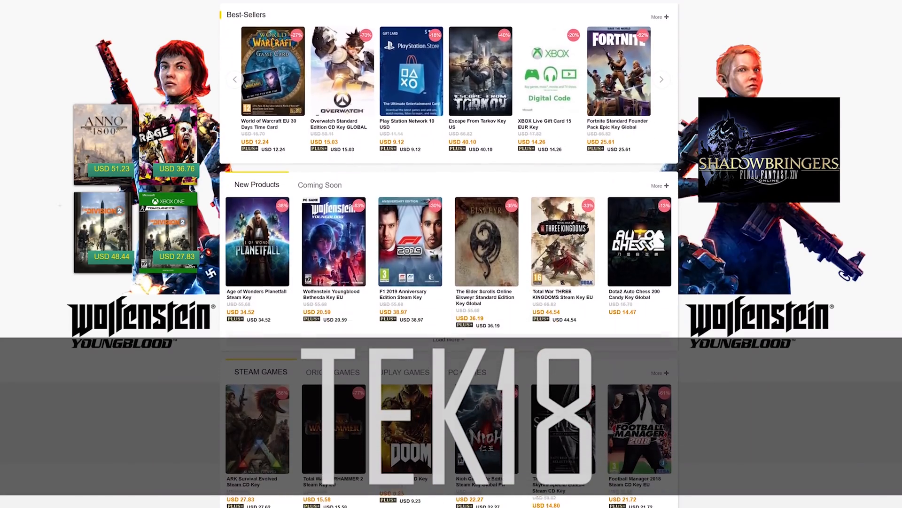